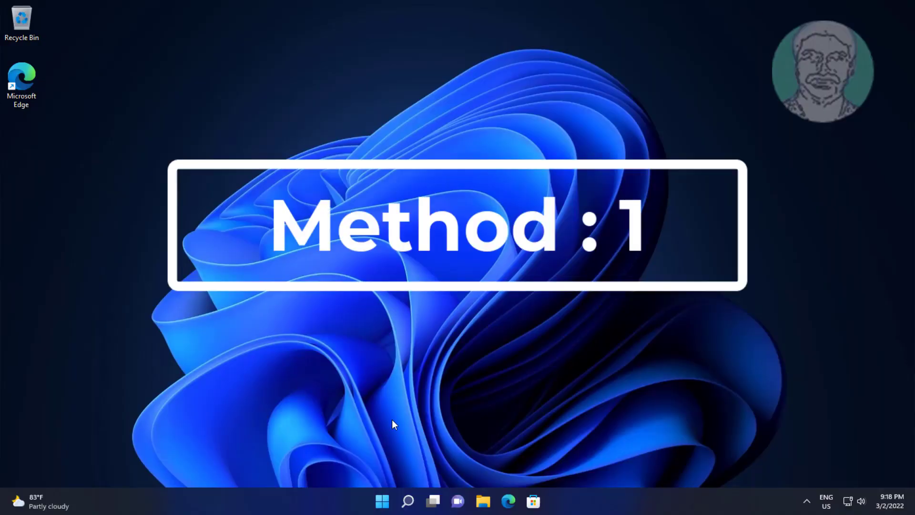
- Turn Mono audio off on the Accessibility Audio page so sound plays in stereo, then leave Settings
{"action": "left_click", "coordinate": [382, 500]}
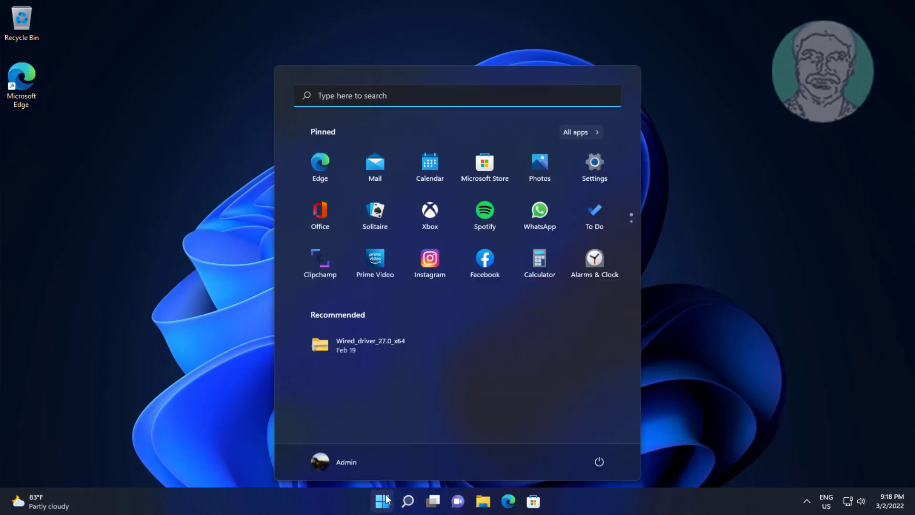
{"action": "left_click", "coordinate": [594, 162]}
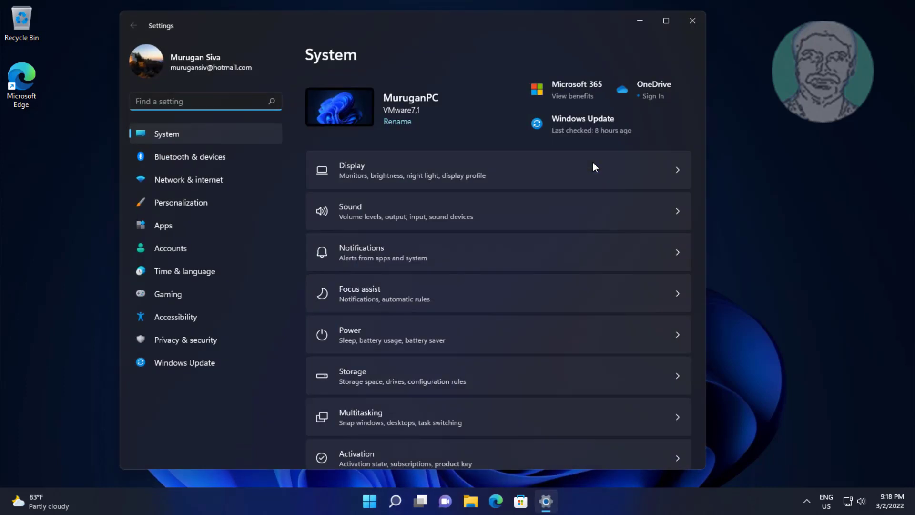
{"action": "left_click", "coordinate": [176, 317]}
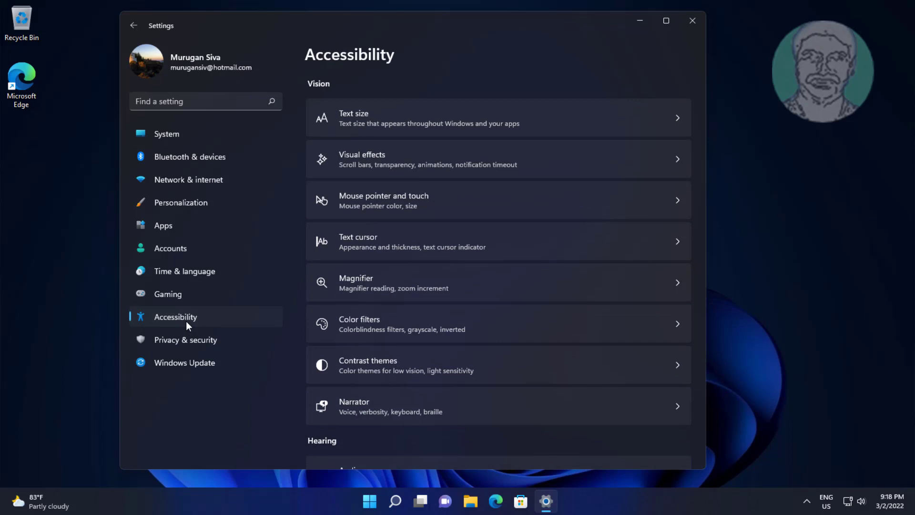
{"action": "mouse_move", "coordinate": [178, 322]}
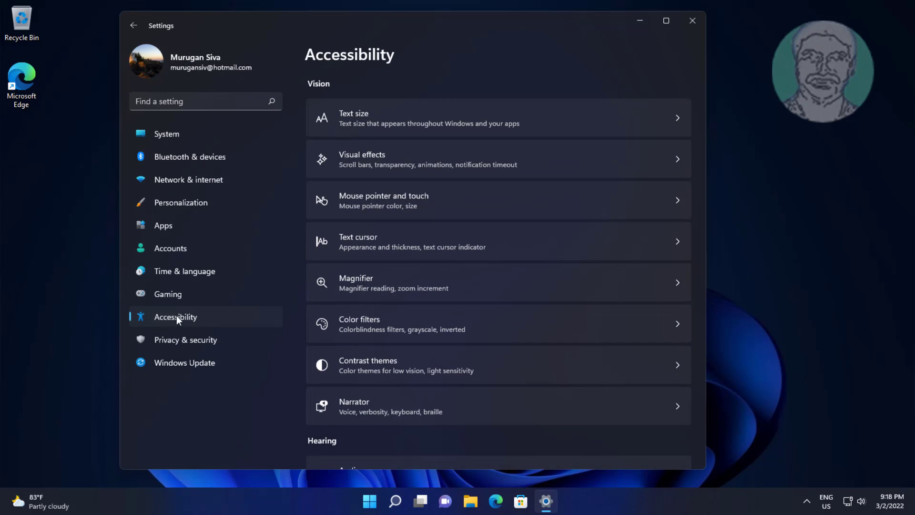
{"action": "scroll", "scroll_direction": "down", "scroll_amount": 3}
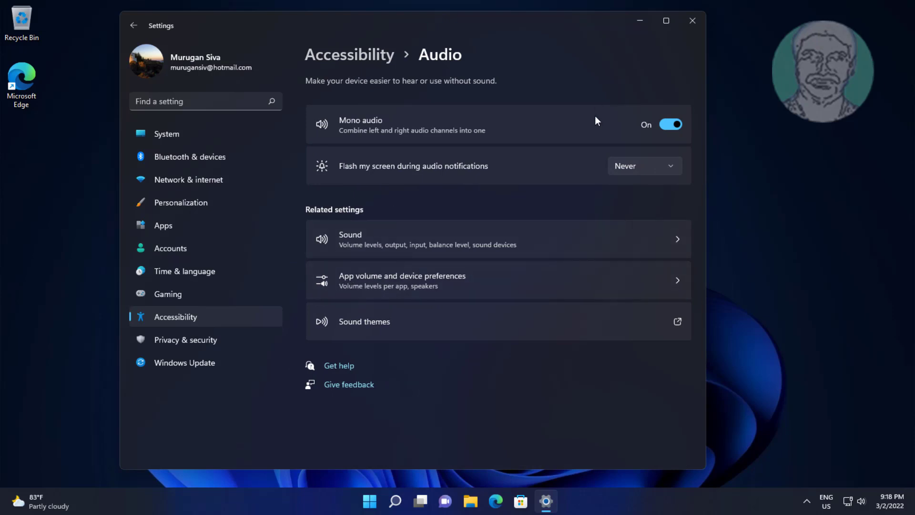
{"action": "left_click", "coordinate": [670, 124]}
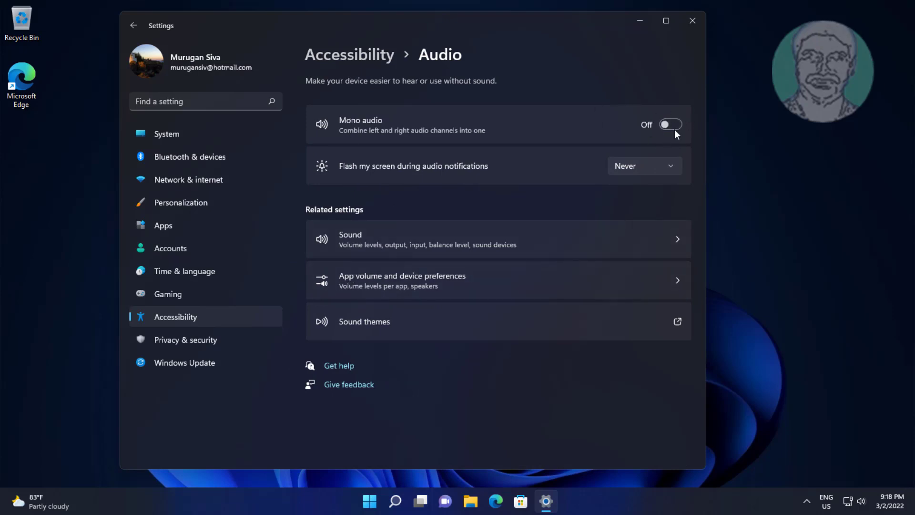
{"action": "left_click", "coordinate": [692, 20]}
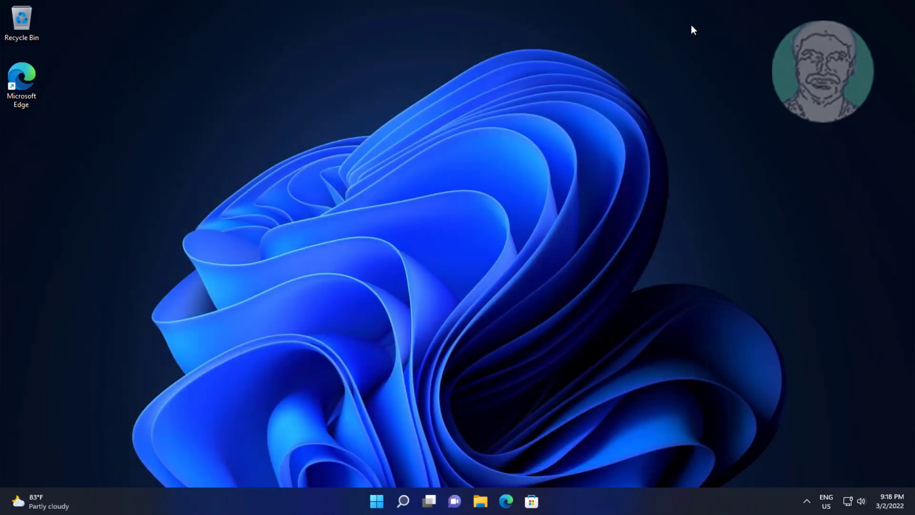
- Launch the classic Sound panel by searching for mmsys.cpl and reach the Speakers properties
{"action": "left_click", "coordinate": [402, 500]}
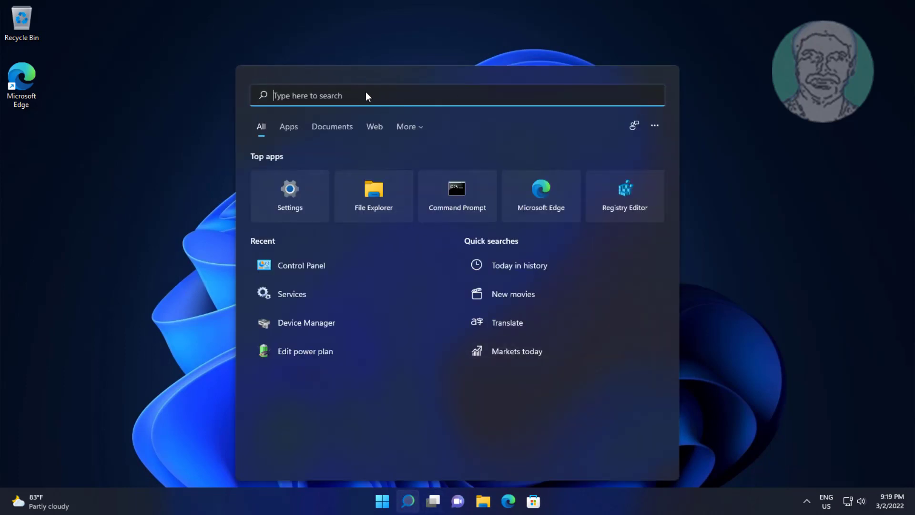
{"action": "type", "text": "mmsys.cpl"}
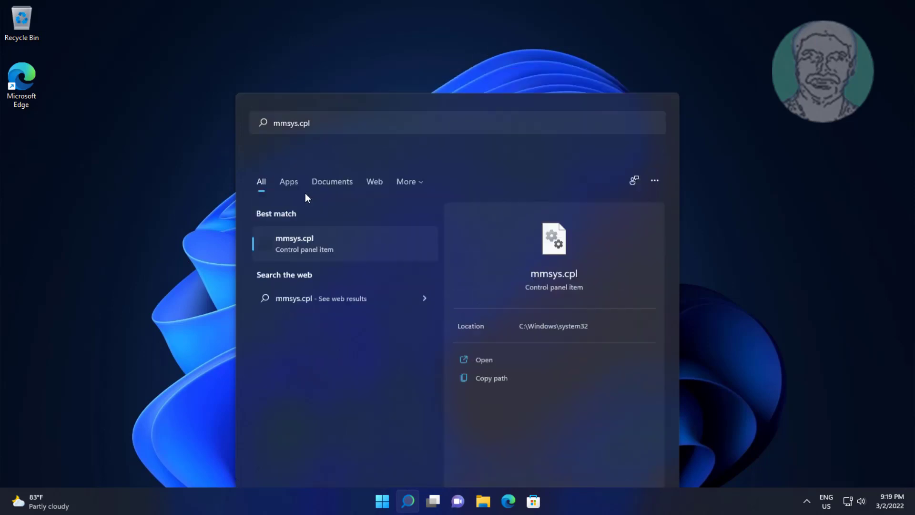
{"action": "left_click", "coordinate": [294, 243]}
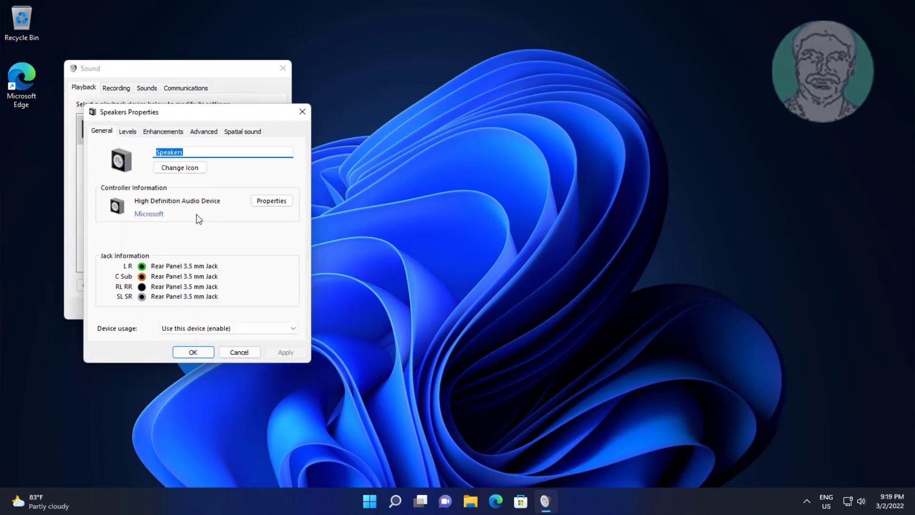
- Tick Disable all enhancements for the Speakers and confirm both sound windows with OK
{"action": "left_click", "coordinate": [163, 131]}
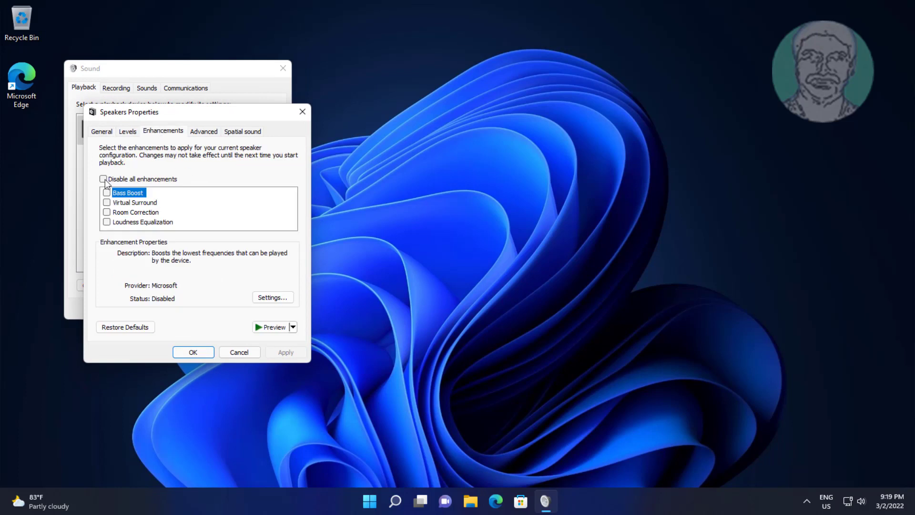
{"action": "left_click", "coordinate": [103, 178]}
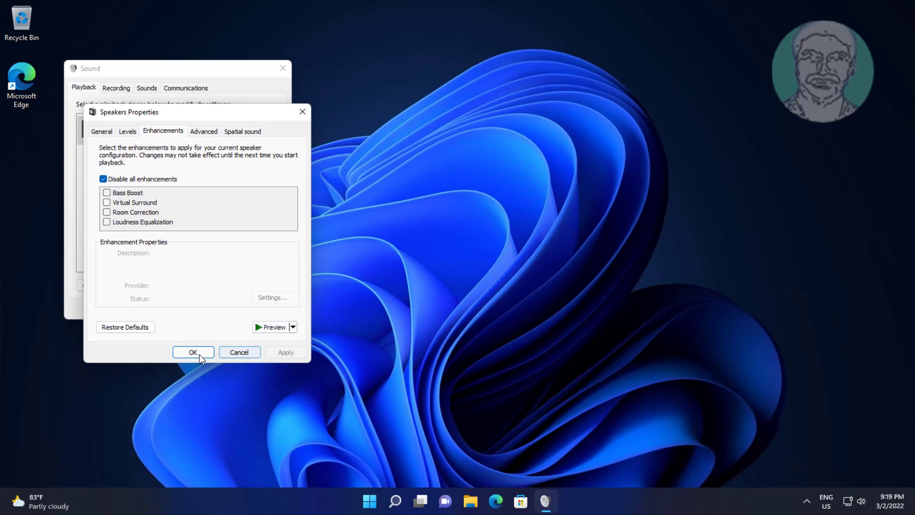
{"action": "left_click", "coordinate": [193, 352]}
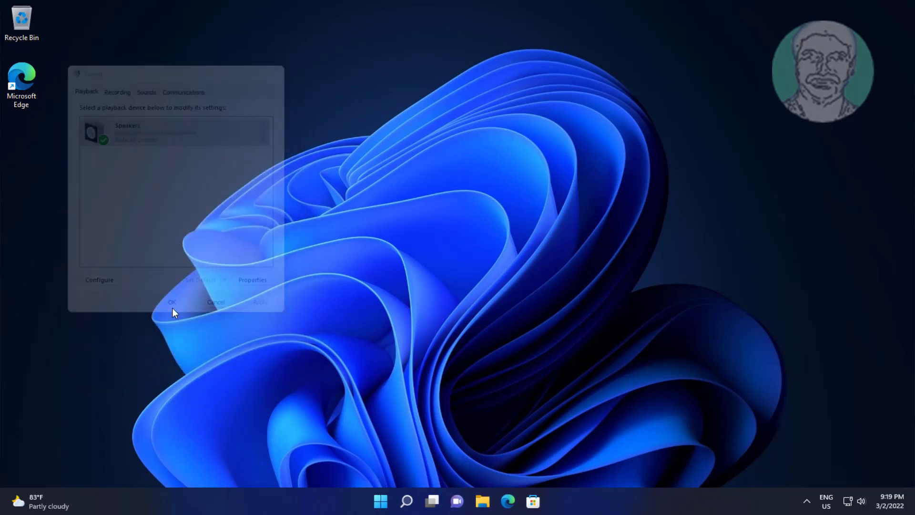
{"action": "left_click", "coordinate": [170, 302]}
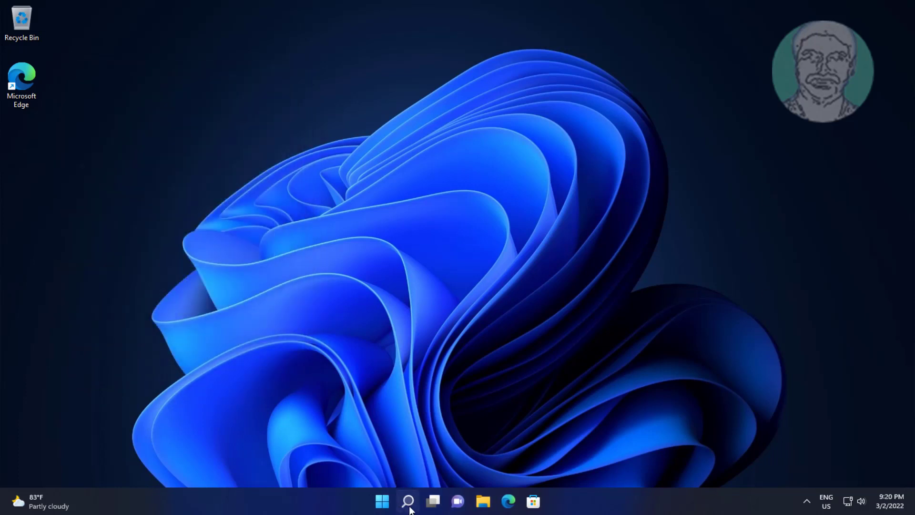
- Search for mmsys.cpl again to reopen the Sound panel with Speakers as default playback
{"action": "left_click", "coordinate": [407, 501]}
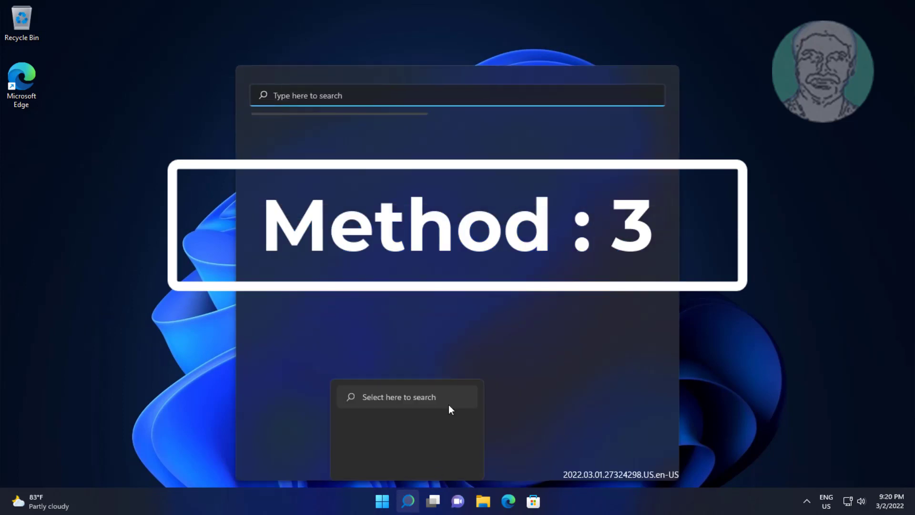
{"action": "type", "text": "m"}
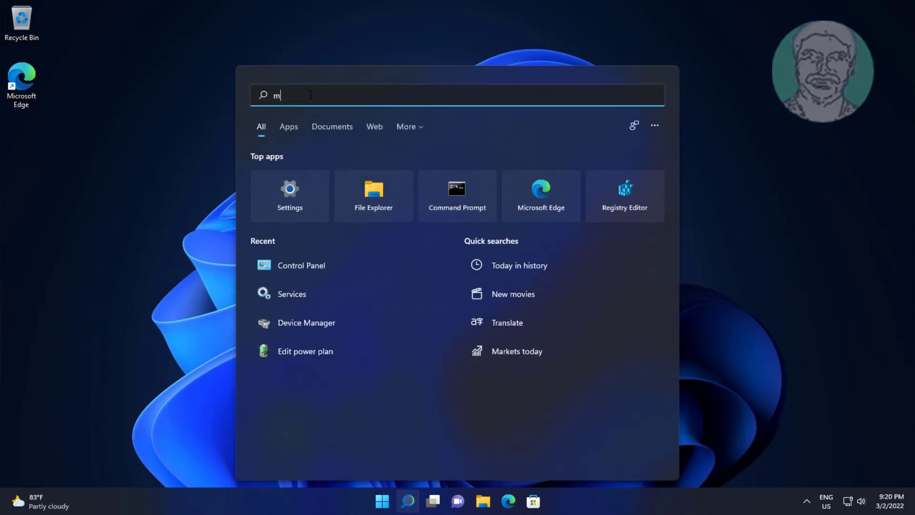
{"action": "type", "text": "msys."}
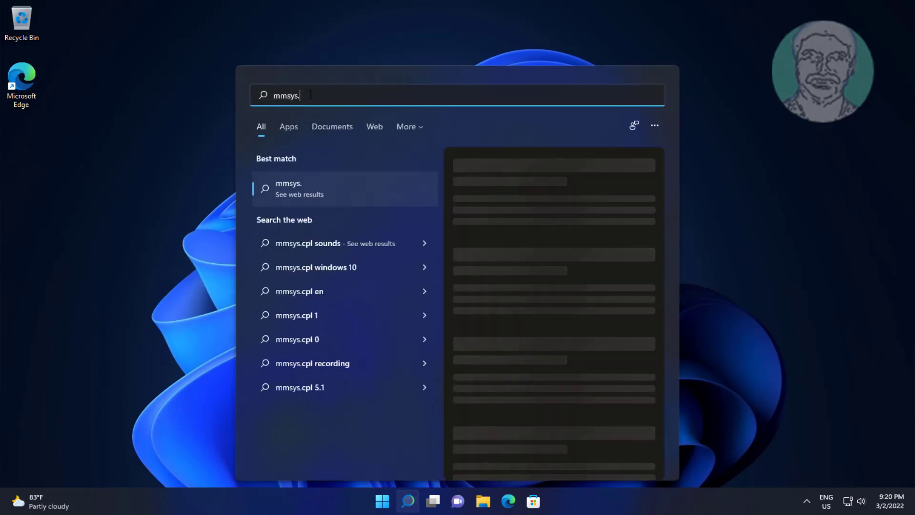
{"action": "type", "text": "cpl"}
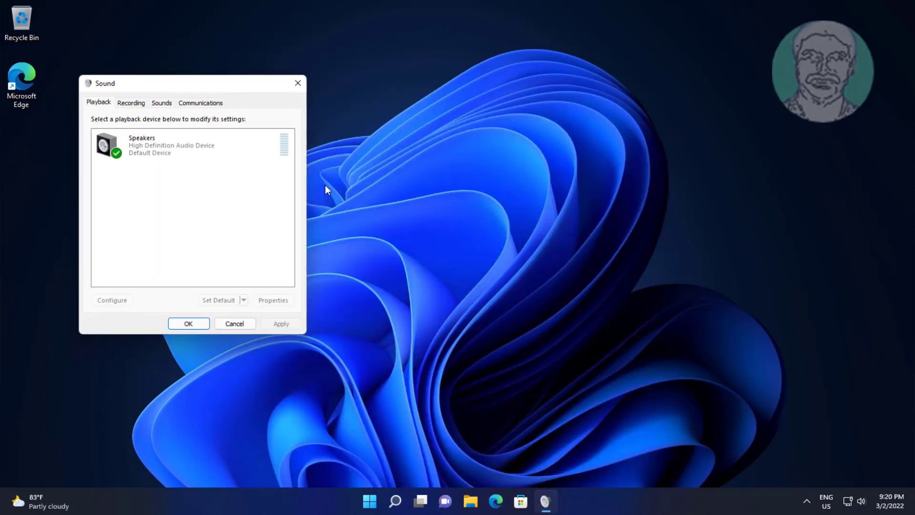
- Reach the Speakers Levels page and bring up the Balance dialog showing left at 79
{"action": "left_click", "coordinate": [170, 145]}
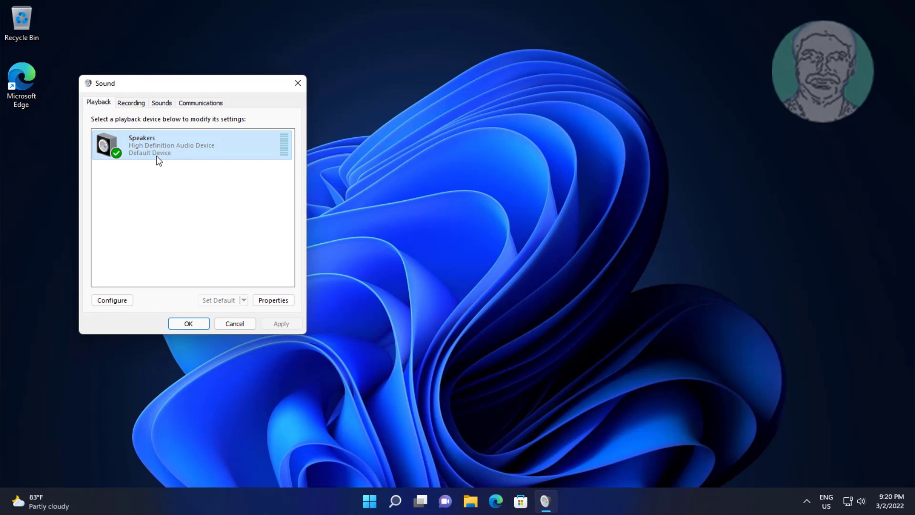
{"action": "left_click", "coordinate": [273, 300]}
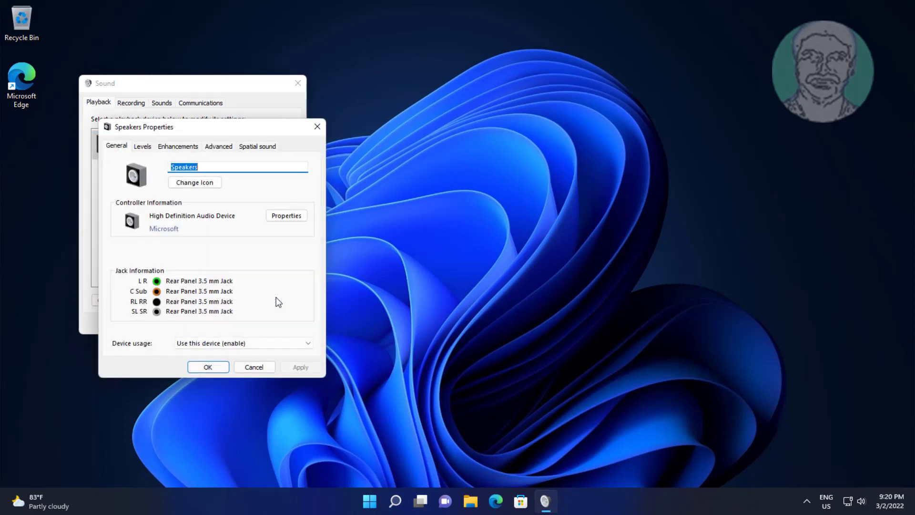
{"action": "left_click", "coordinate": [142, 147]}
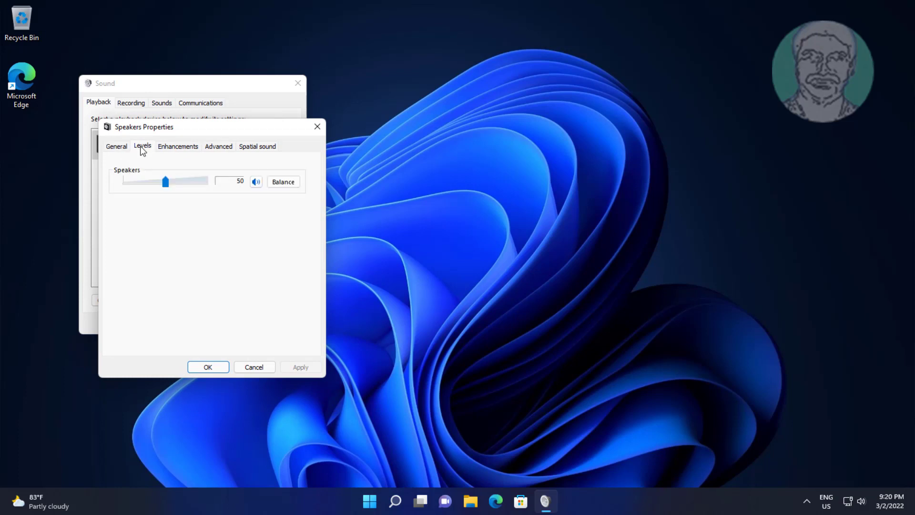
{"action": "left_click", "coordinate": [283, 181]}
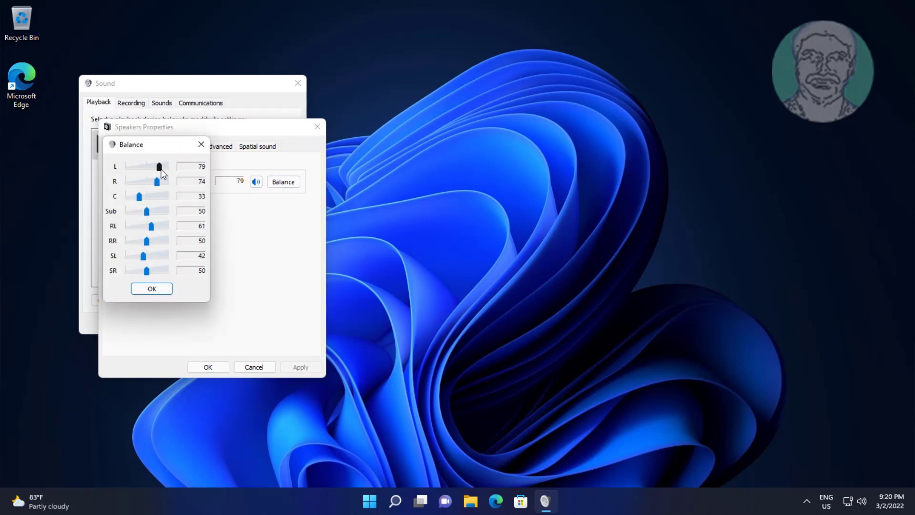
- Level the L, R, C, RL and SL channel sliders at 50 and confirm the balance
{"action": "left_click_drag", "start_coordinate": [158, 166], "coordinate": [146, 166]}
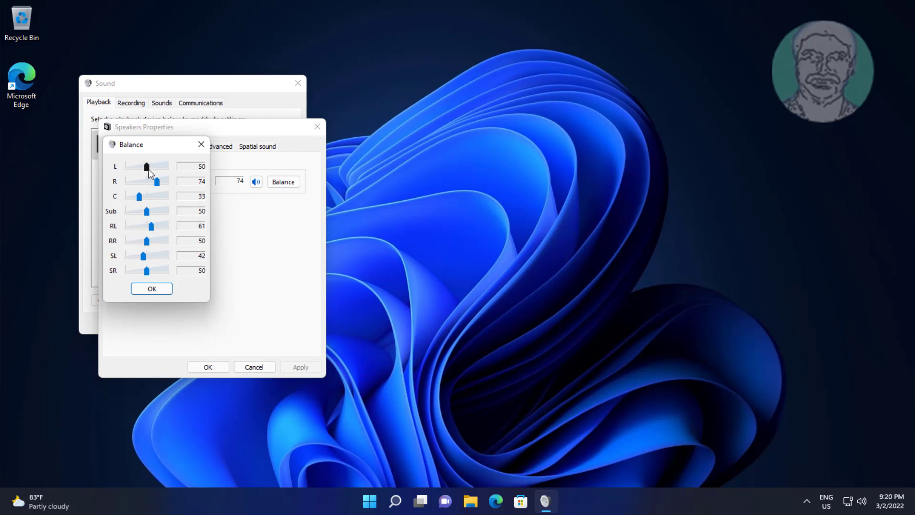
{"action": "left_click_drag", "start_coordinate": [157, 181], "coordinate": [152, 181]}
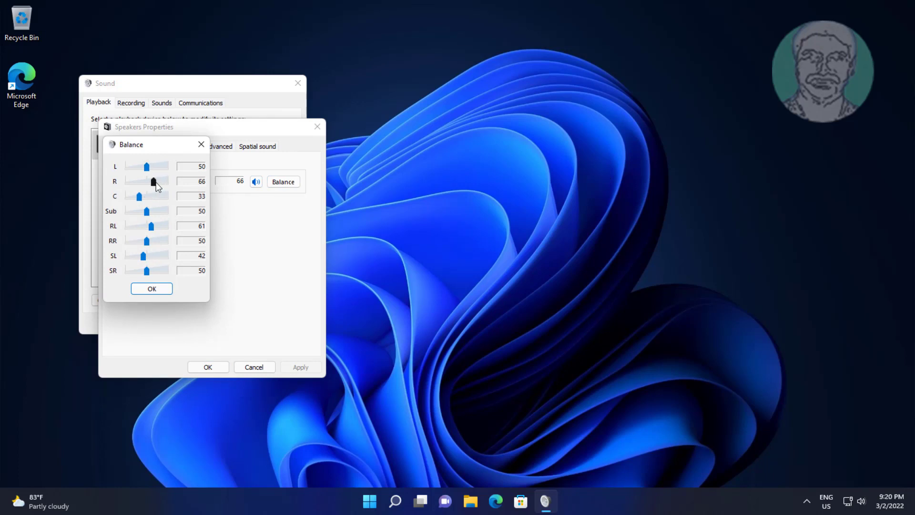
{"action": "left_click_drag", "start_coordinate": [155, 181], "coordinate": [147, 181]}
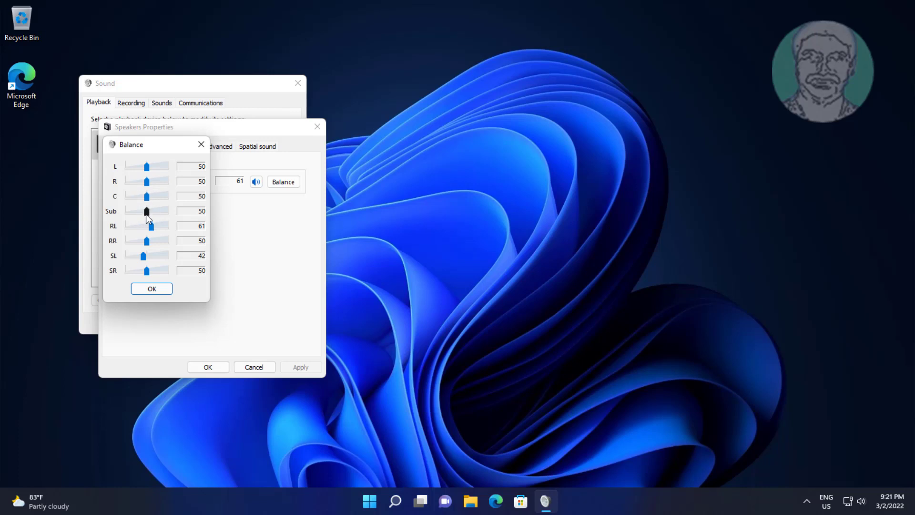
{"action": "left_click_drag", "start_coordinate": [163, 226], "coordinate": [147, 226]}
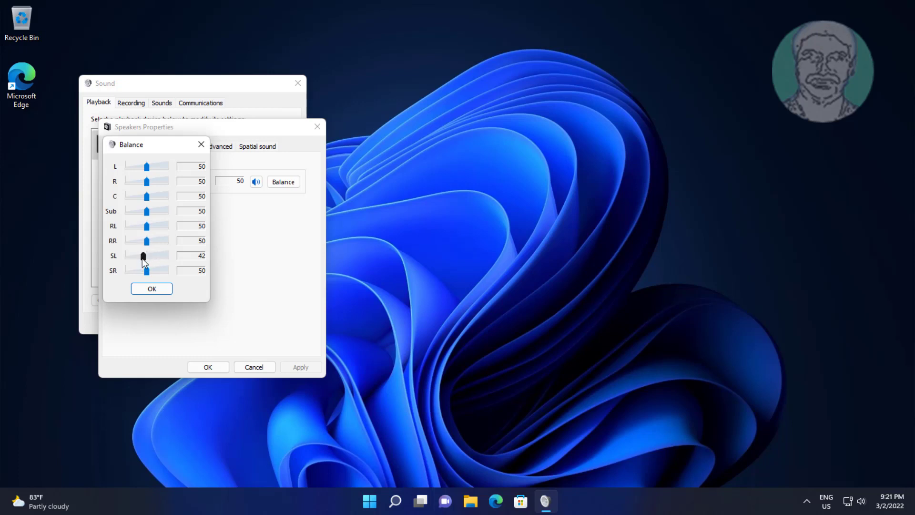
{"action": "left_click_drag", "start_coordinate": [143, 255], "coordinate": [147, 256]}
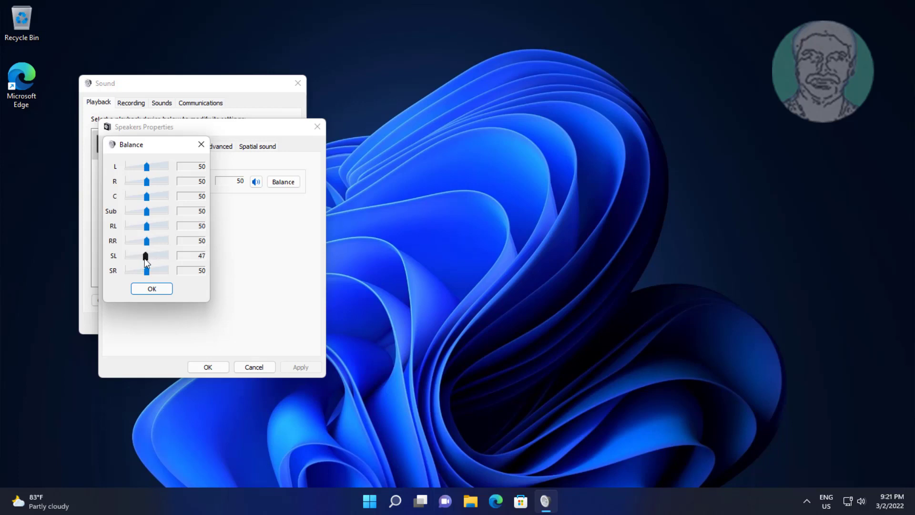
{"action": "left_click_drag", "start_coordinate": [146, 256], "coordinate": [147, 251]}
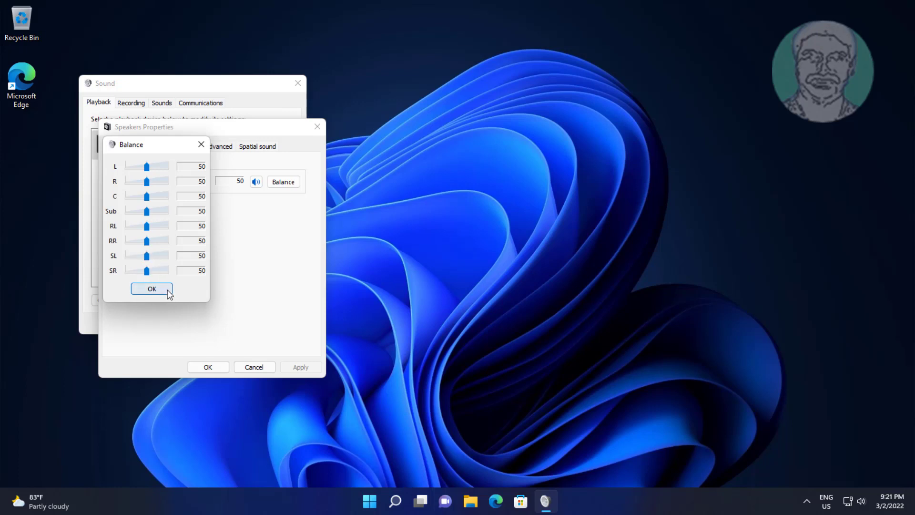
{"action": "left_click", "coordinate": [152, 288]}
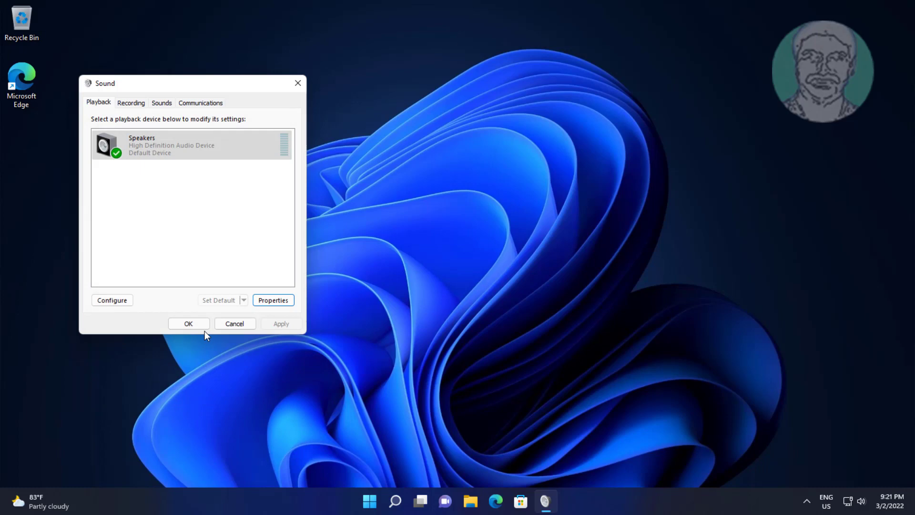